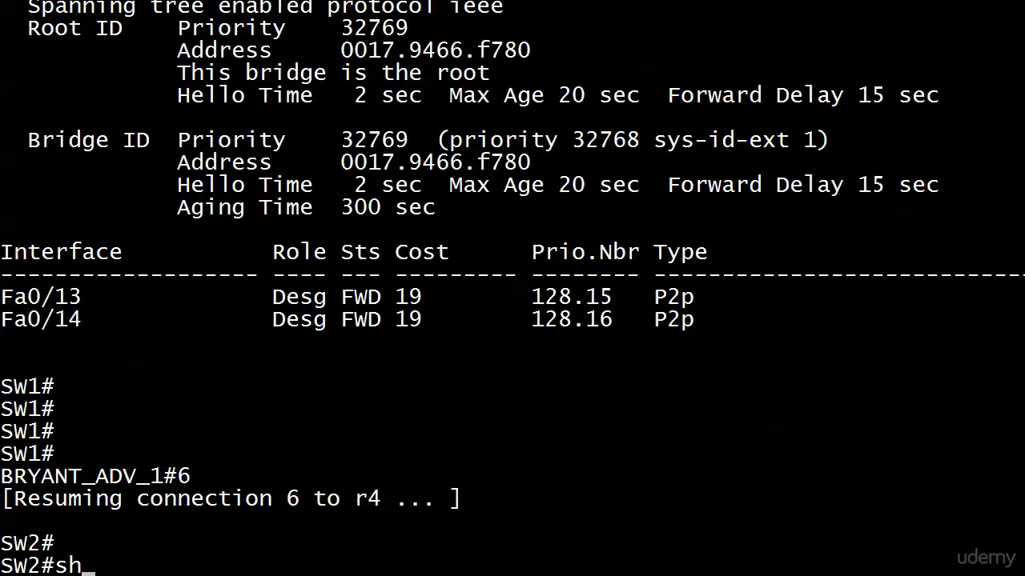
- Check spanning tree for VLAN 21 on SW2; no instance exists
type("ow spanning vlan 21")
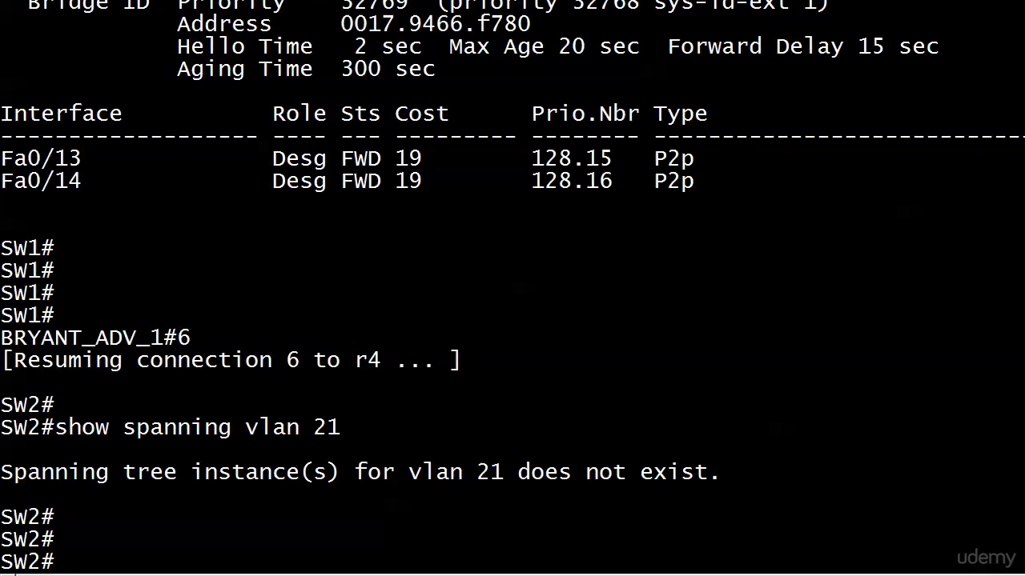
- Show SW2's VLAN 1 spanning tree: root port Fa0/11 forwarding, Fa0/12 blocking
type("show spanning vlan 1")
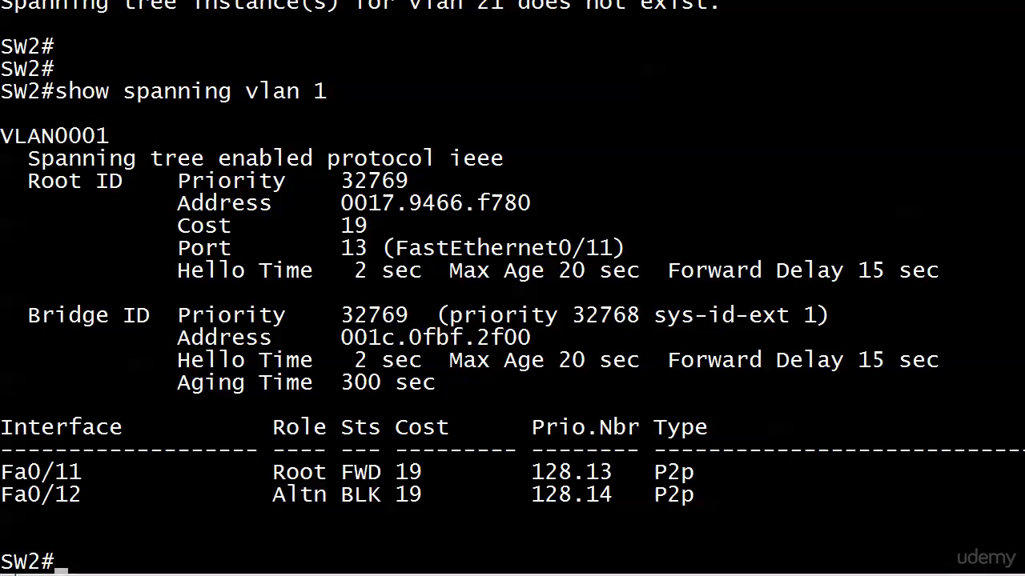
- Highlight the Root ID block (0017.9466.f780, cost 19) and root port FastEthernet0/11
double_click(374, 179)
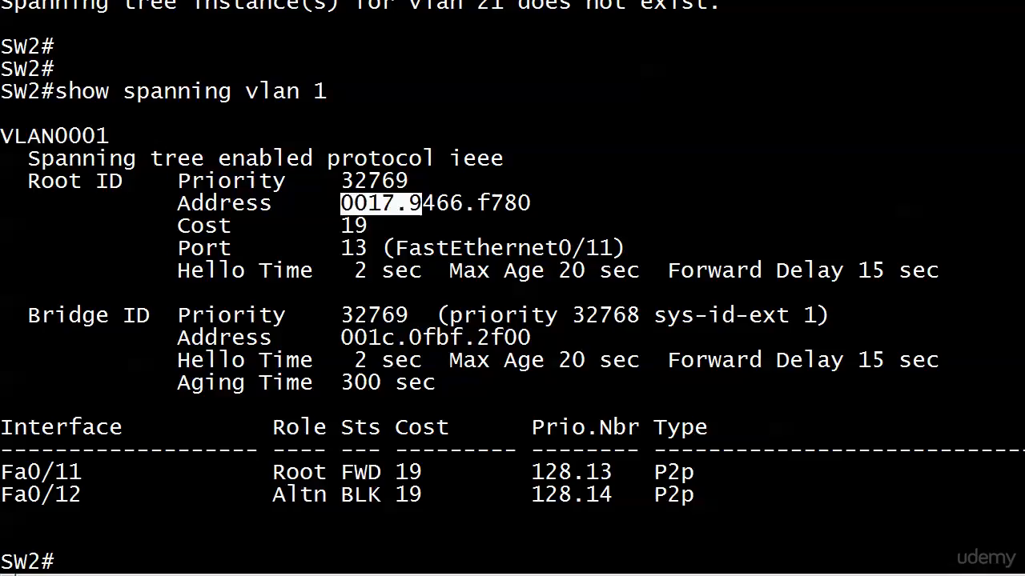
left_click_drag(340, 202, 541, 202)
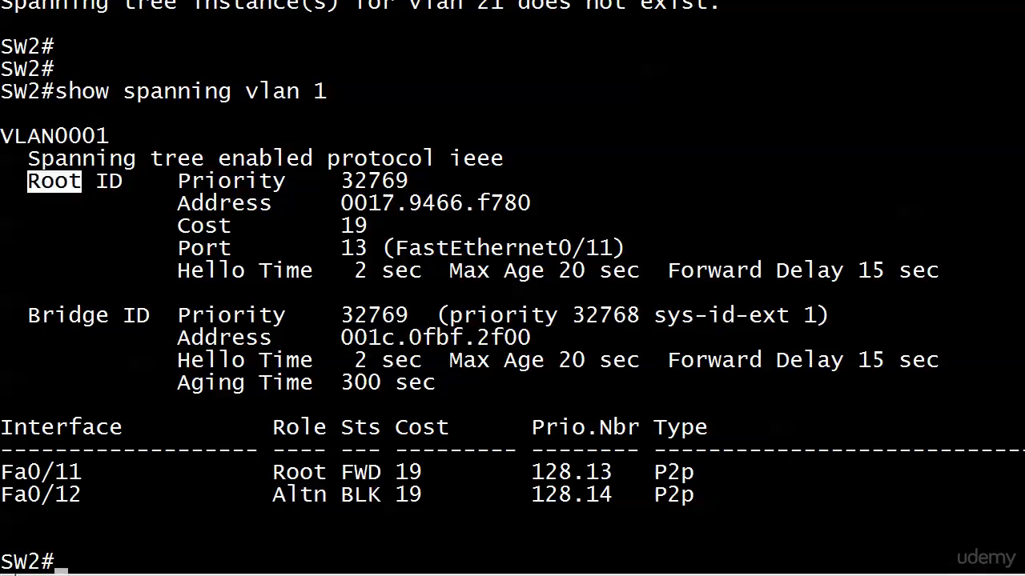
left_click_drag(29, 180, 528, 232)
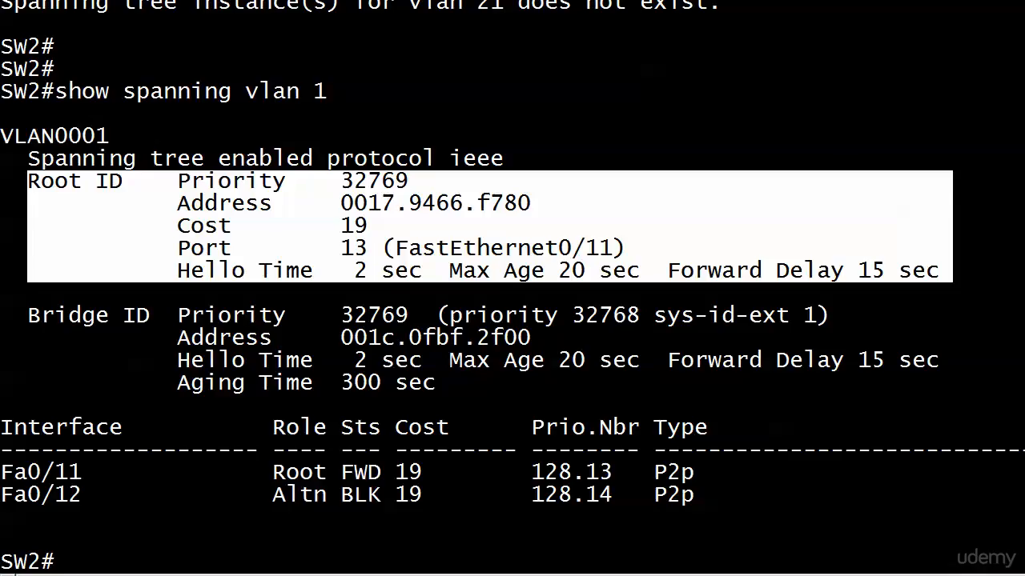
double_click(223, 202)
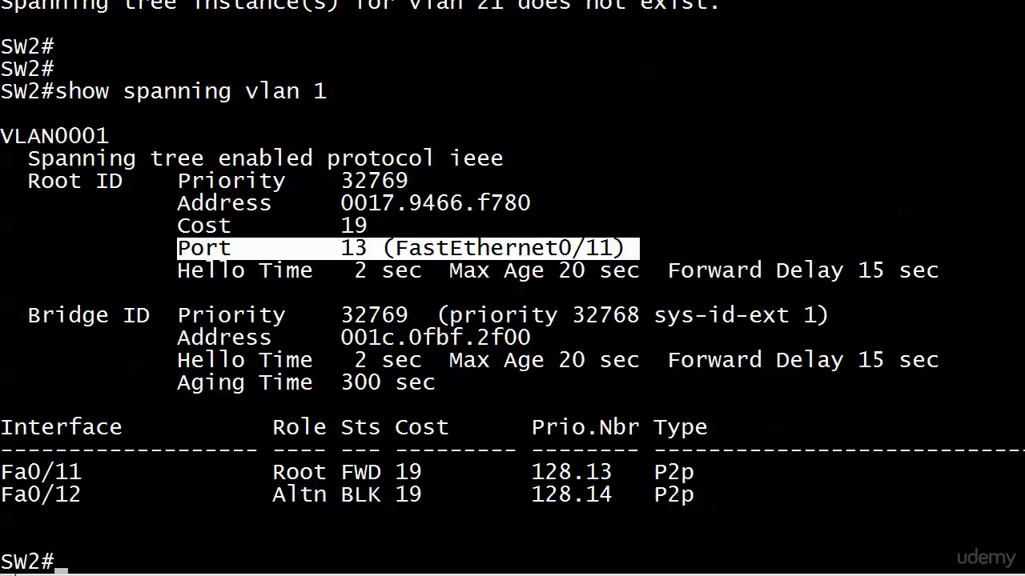
- List SW2's CDP neighbors, showing SW1 on Fas 0/11 and Fas 0/12
type("show cdp neighbor")
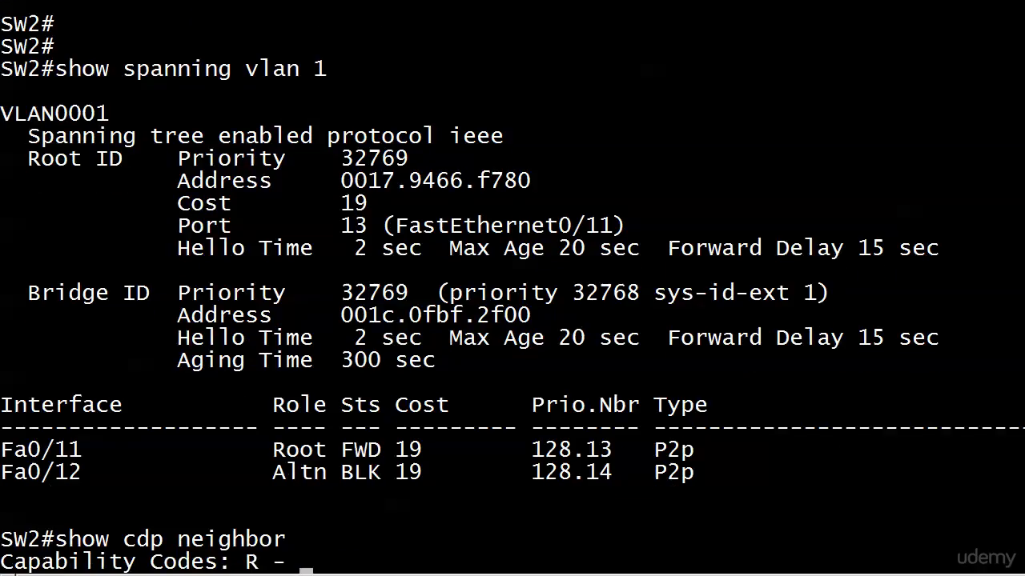
scroll("down", 3)
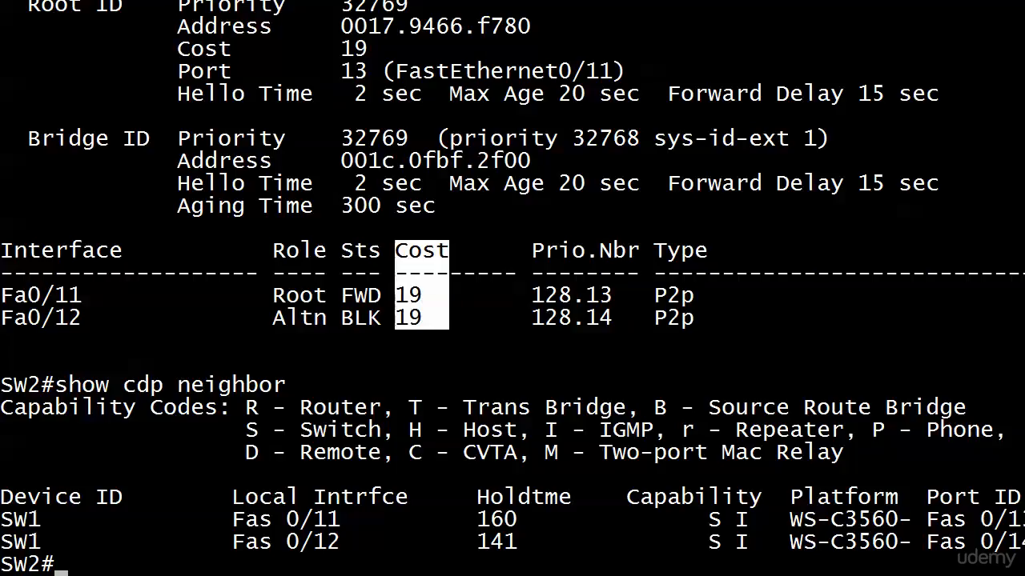
- Redisplay VLAN 1 spanning tree and highlight Hello Time 2 sec, Max Age 20 sec
type("show spanning vlan 1")
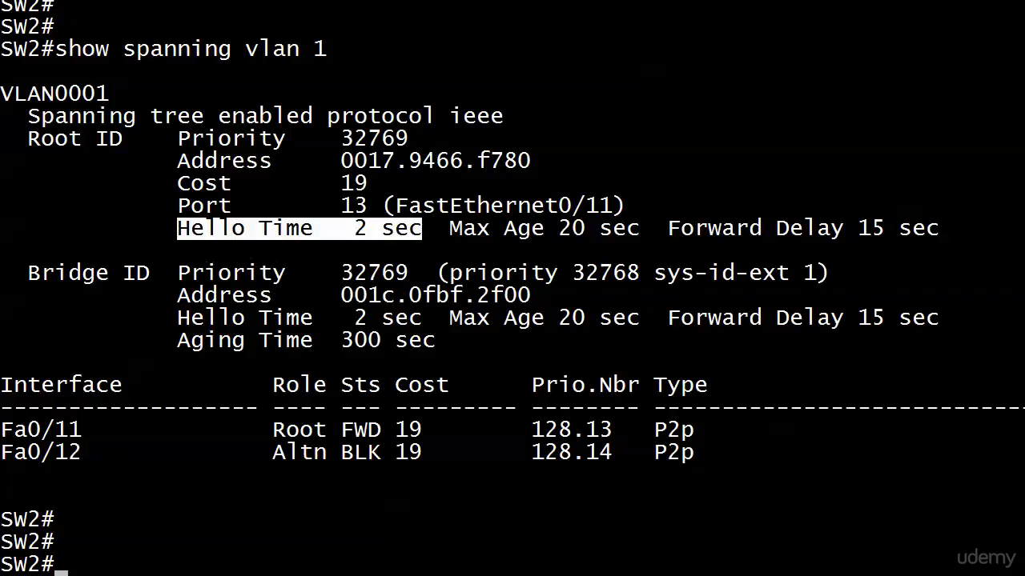
left_click_drag(419, 227, 653, 228)
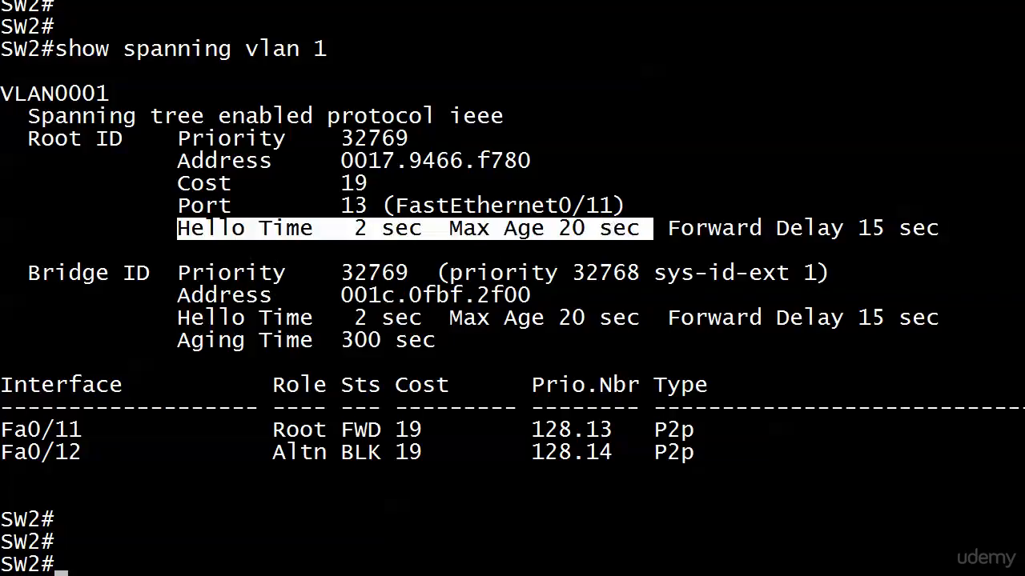